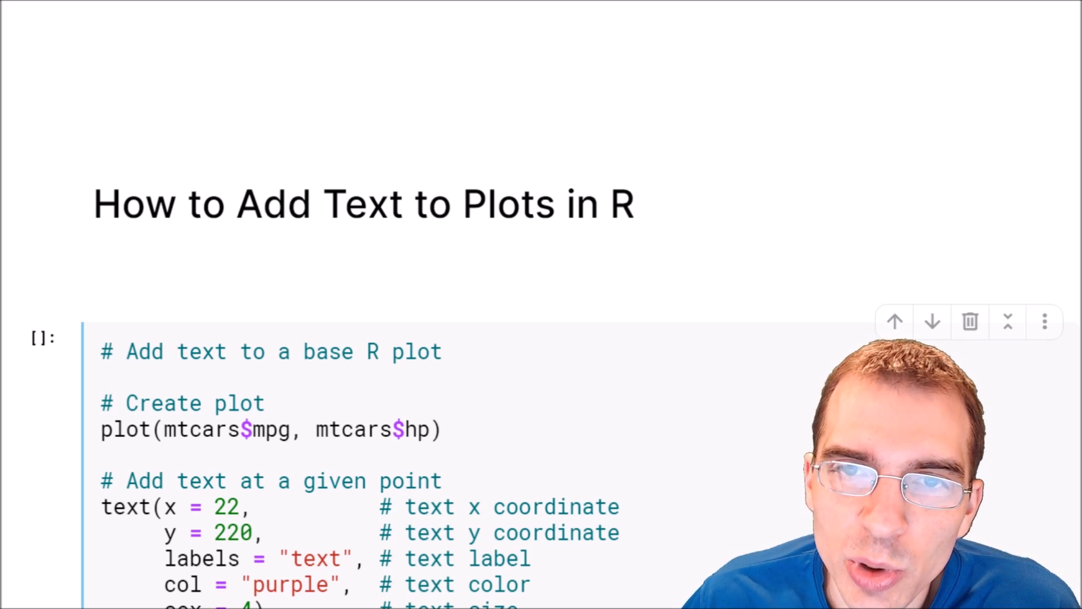
- Review the base R code: plot of mtcars$mpg vs hp and the text() call labelling "text"
scroll("up", 3)
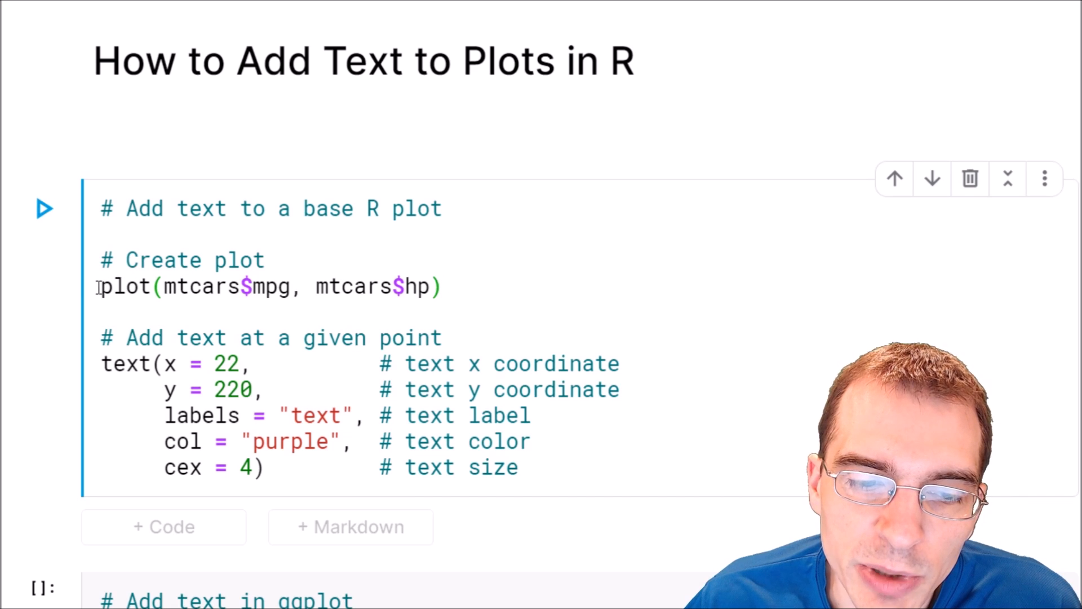
double_click(126, 286)
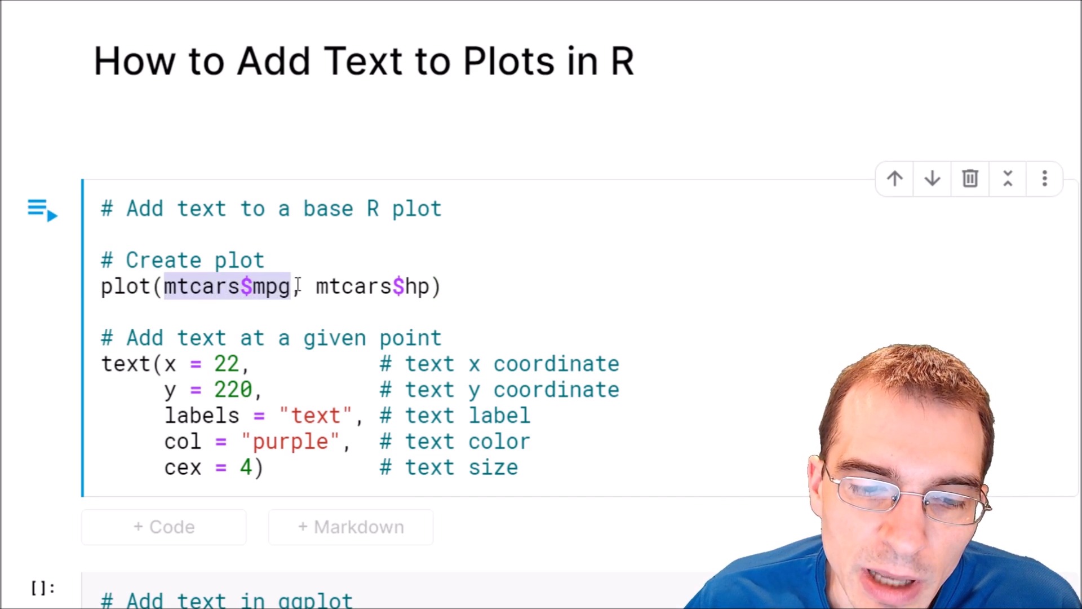
double_click(373, 287)
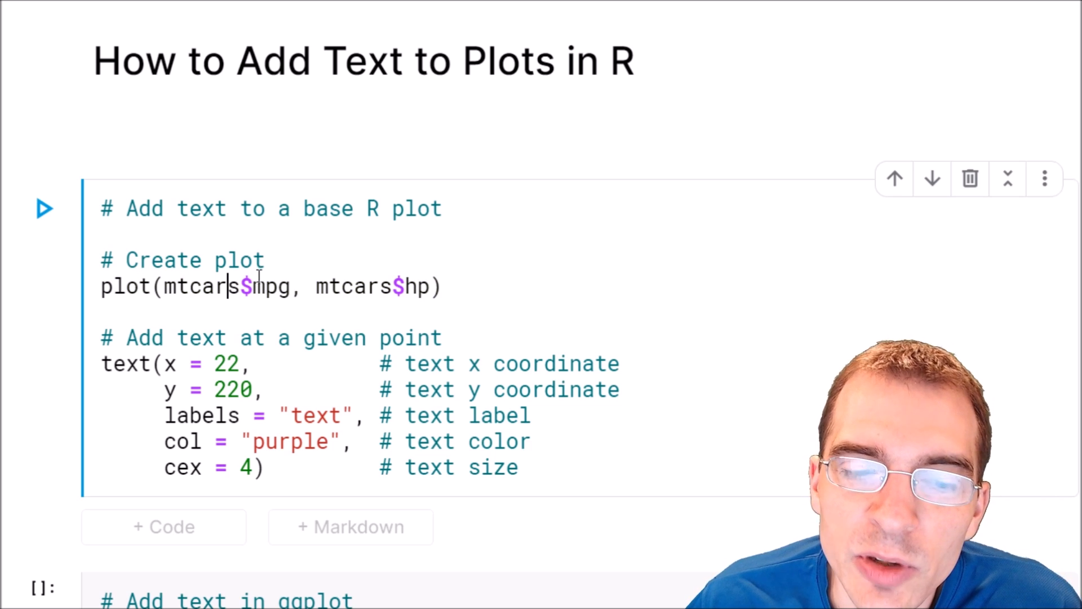
mouse_move(338, 383)
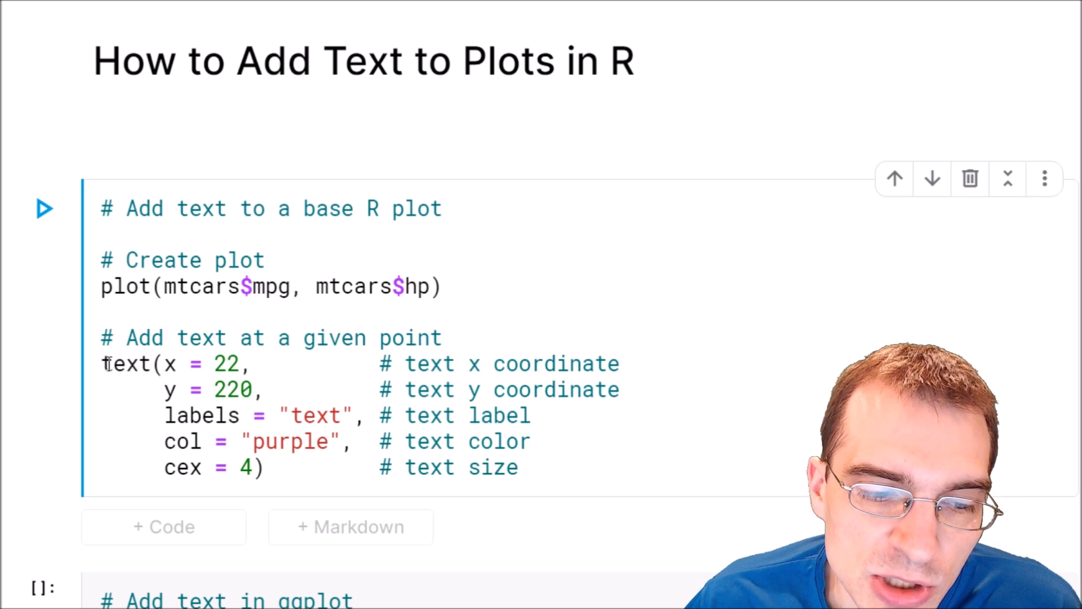
double_click(124, 364)
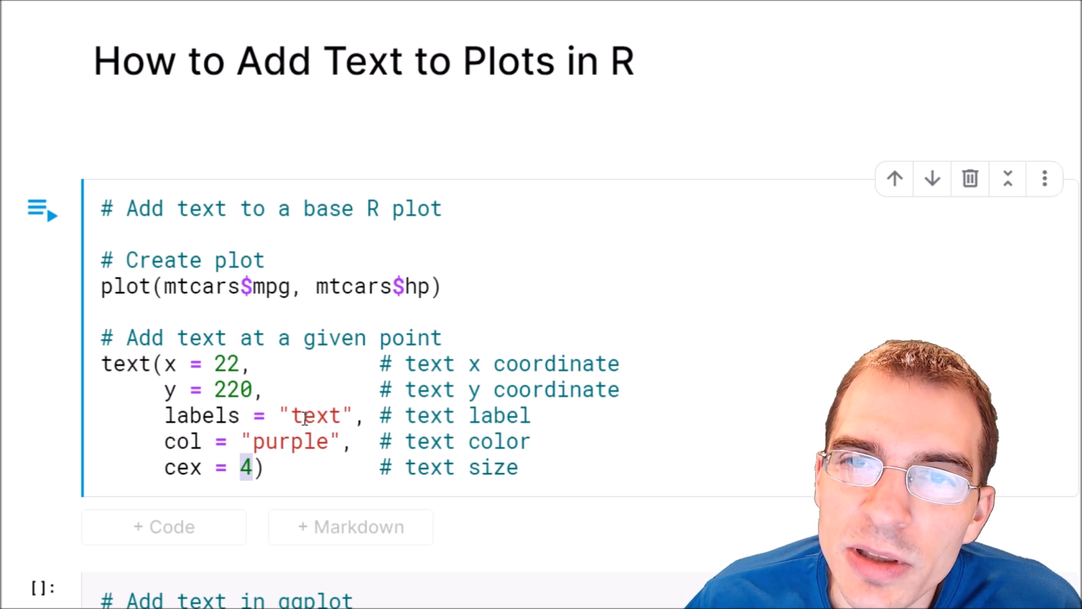
double_click(315, 415)
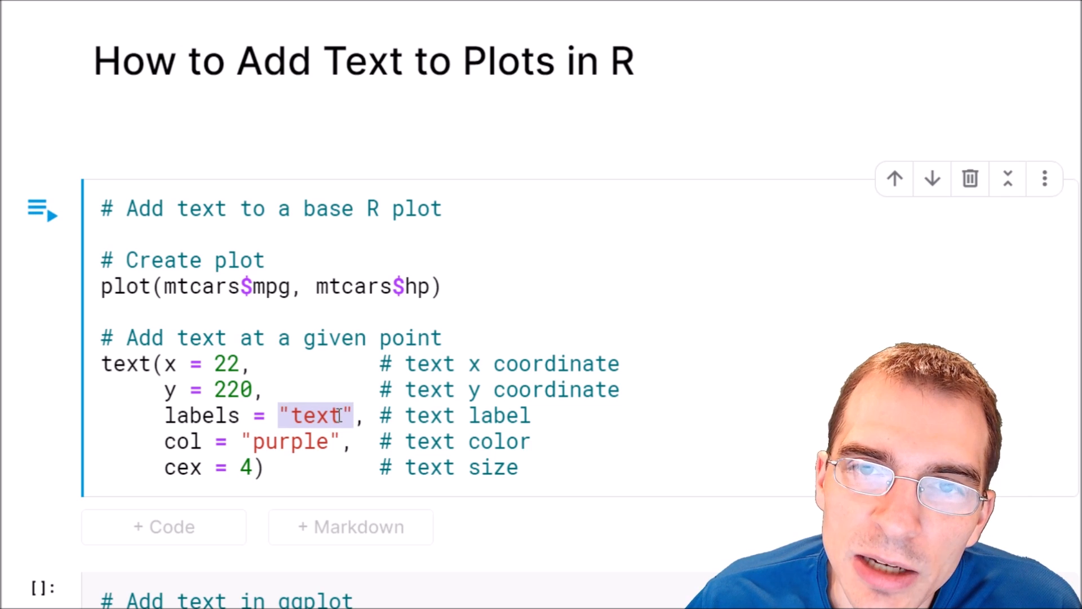
mouse_move(245, 364)
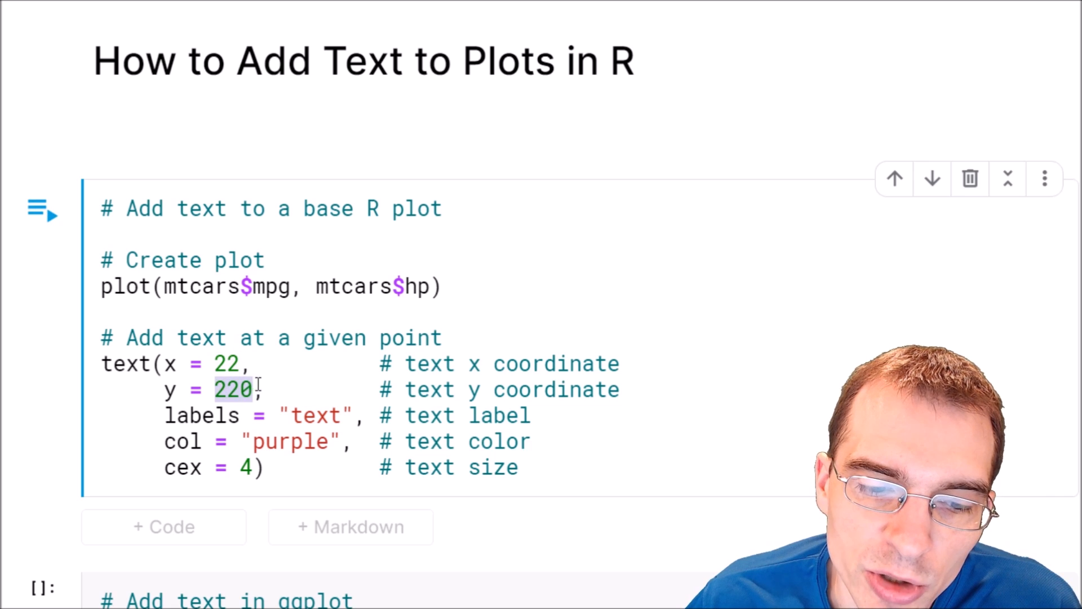
- Run the base R cell and view the resulting scatterplot with the large purple "text" label
left_click(528, 467)
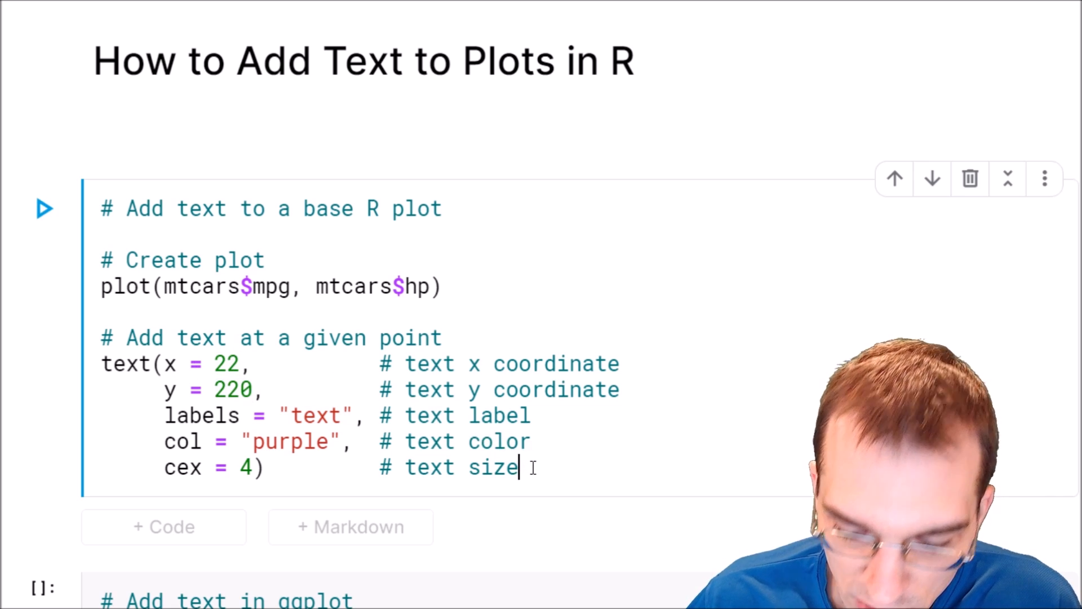
left_click(45, 209)
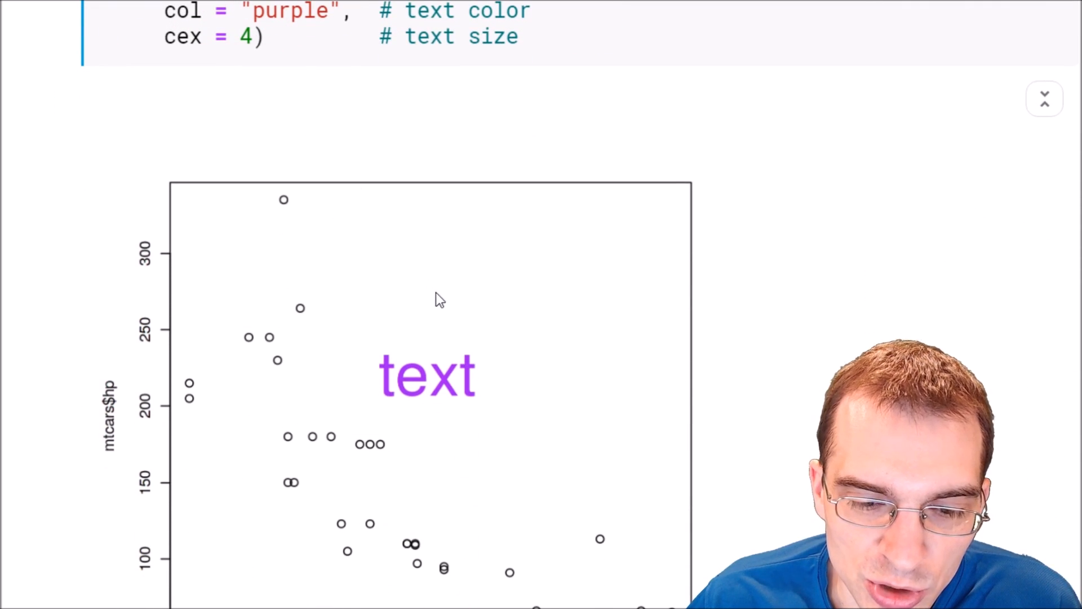
scroll("down", 3)
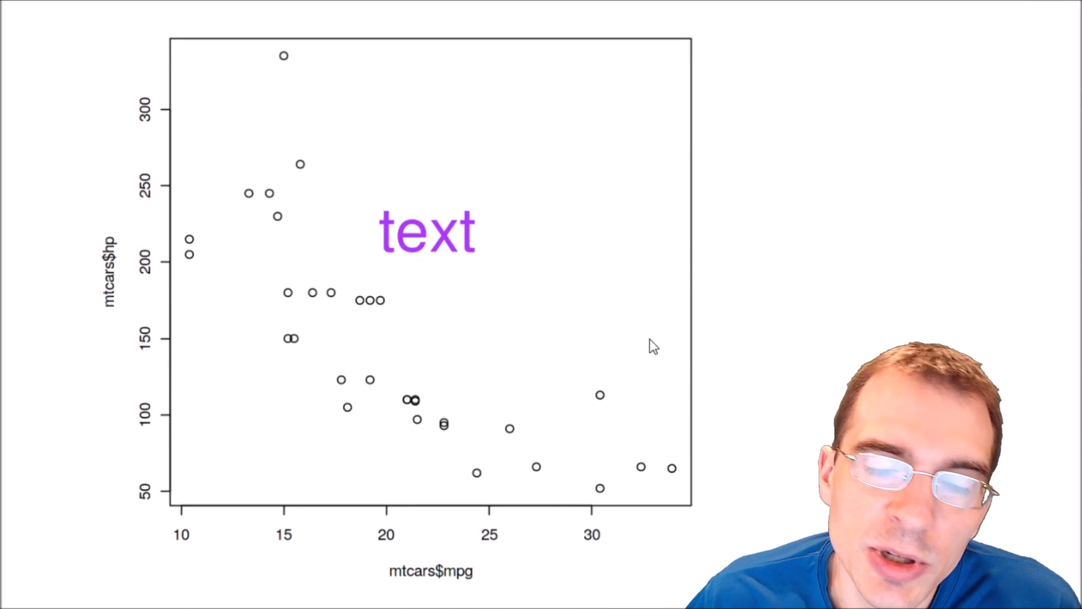
scroll("down", 3)
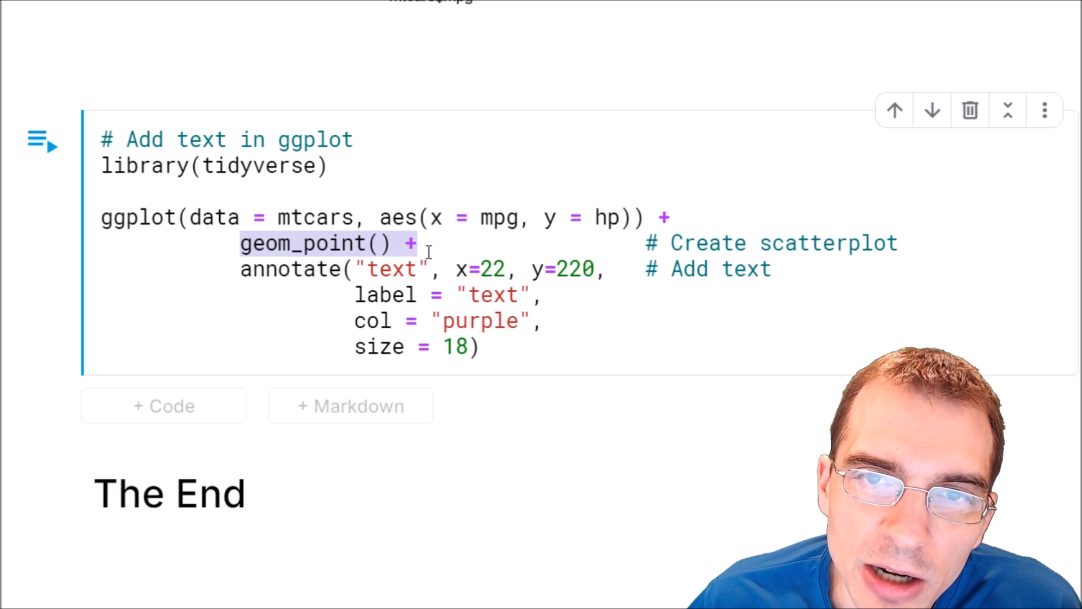
left_click(407, 243)
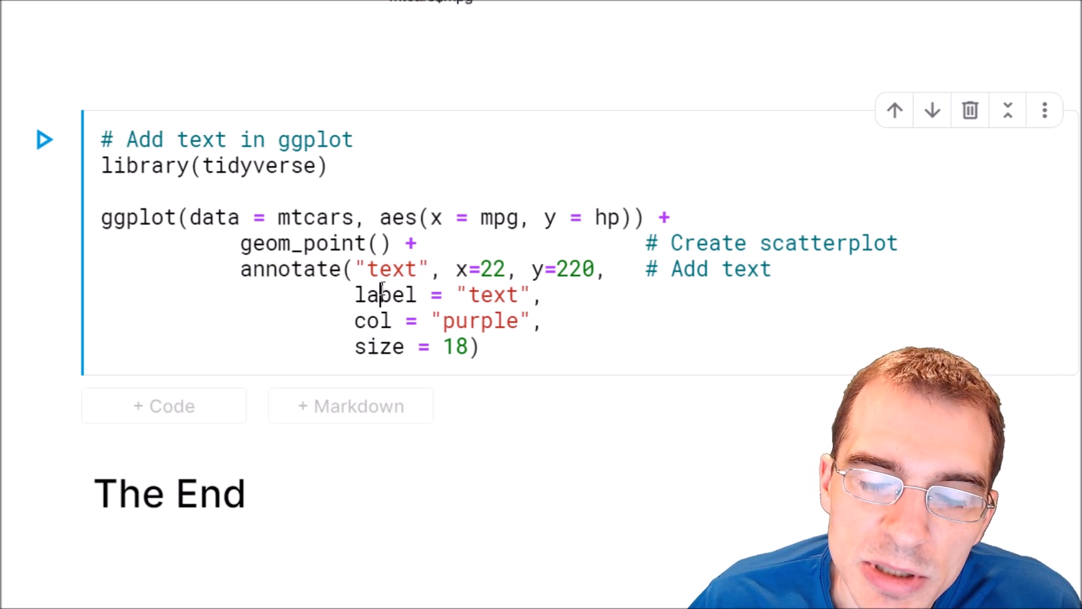
left_click(354, 268)
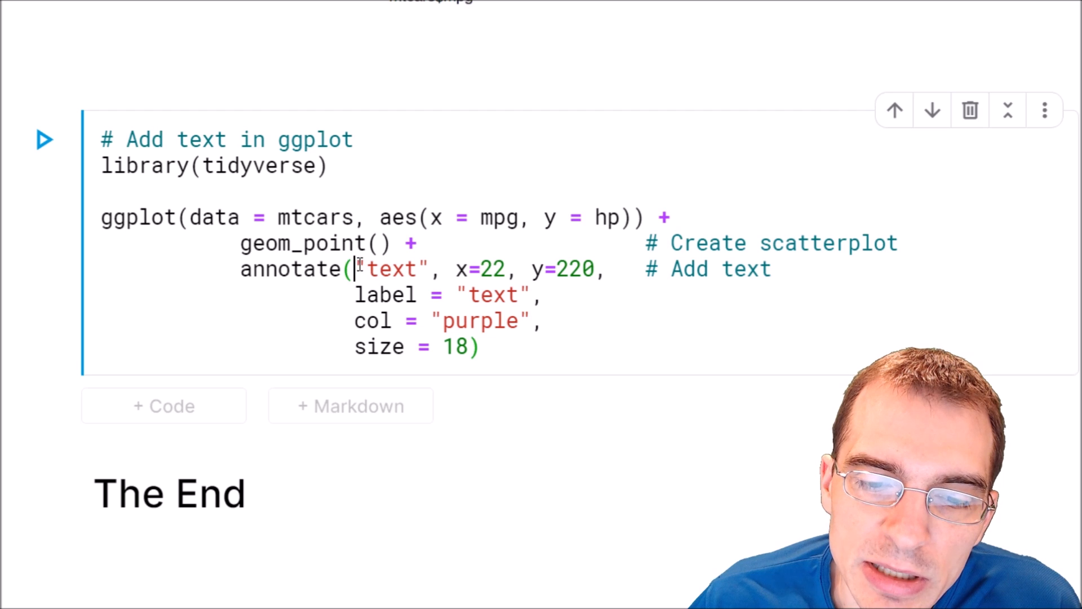
double_click(391, 269)
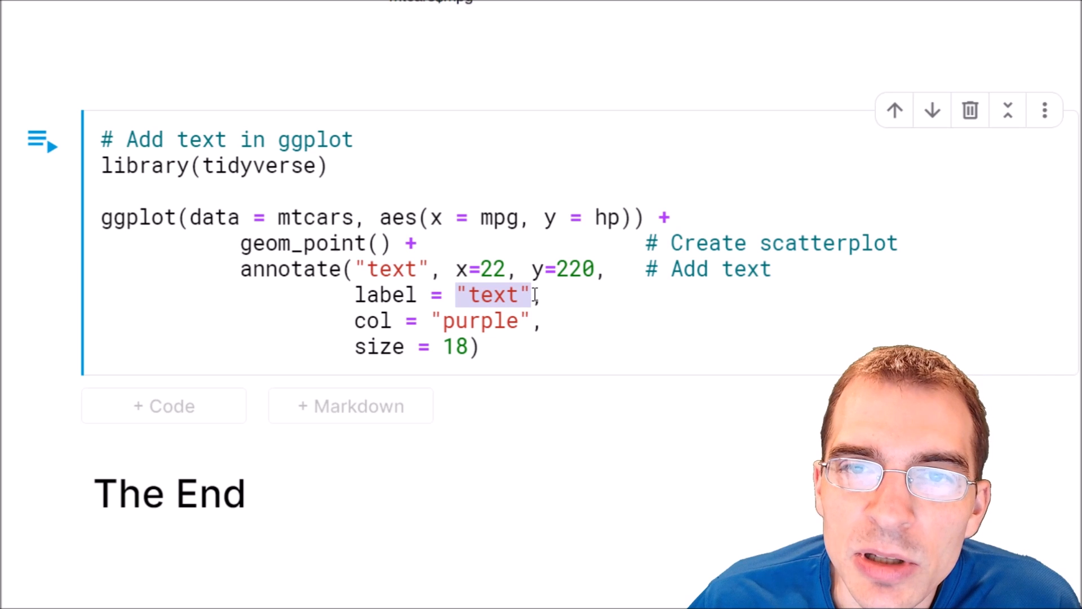
mouse_move(559, 318)
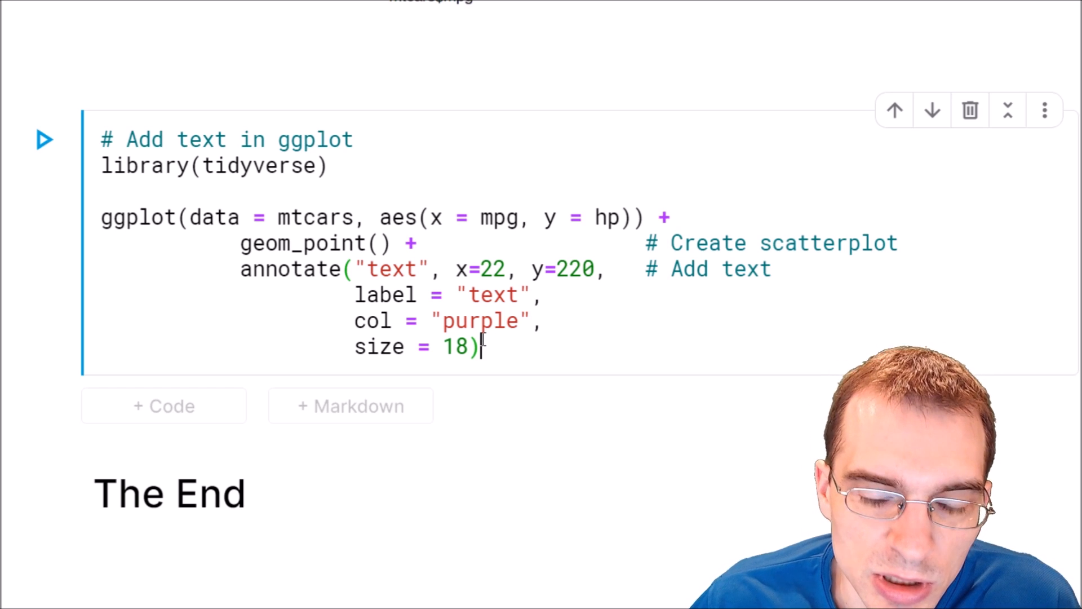
- Run the ggplot2 annotate cell and view the mpg vs hp scatterplot with purple "text" at x=22, y=220
left_click(44, 140)
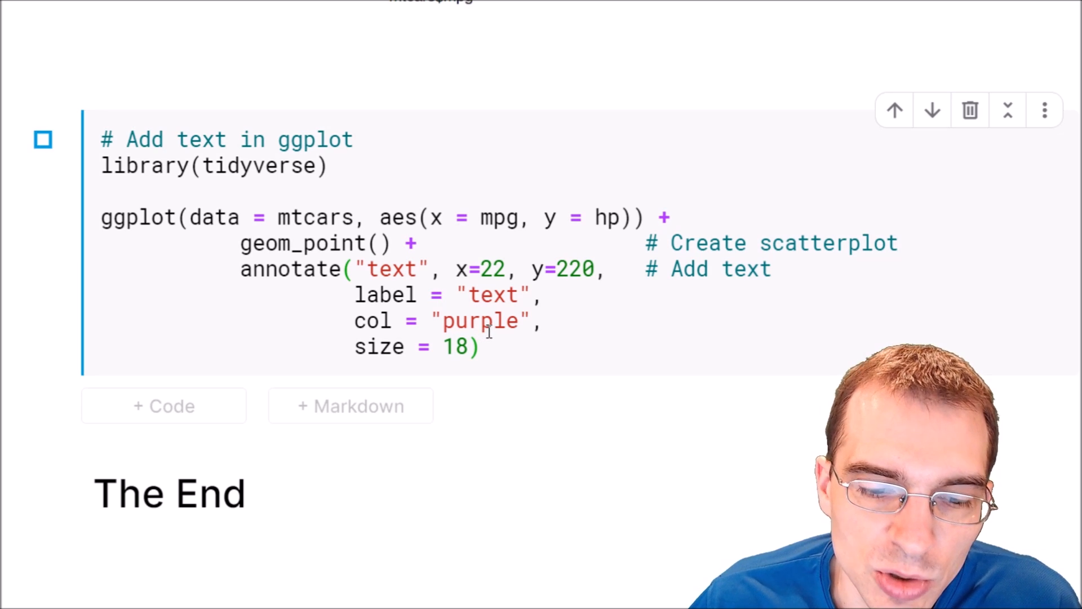
left_click(42, 139)
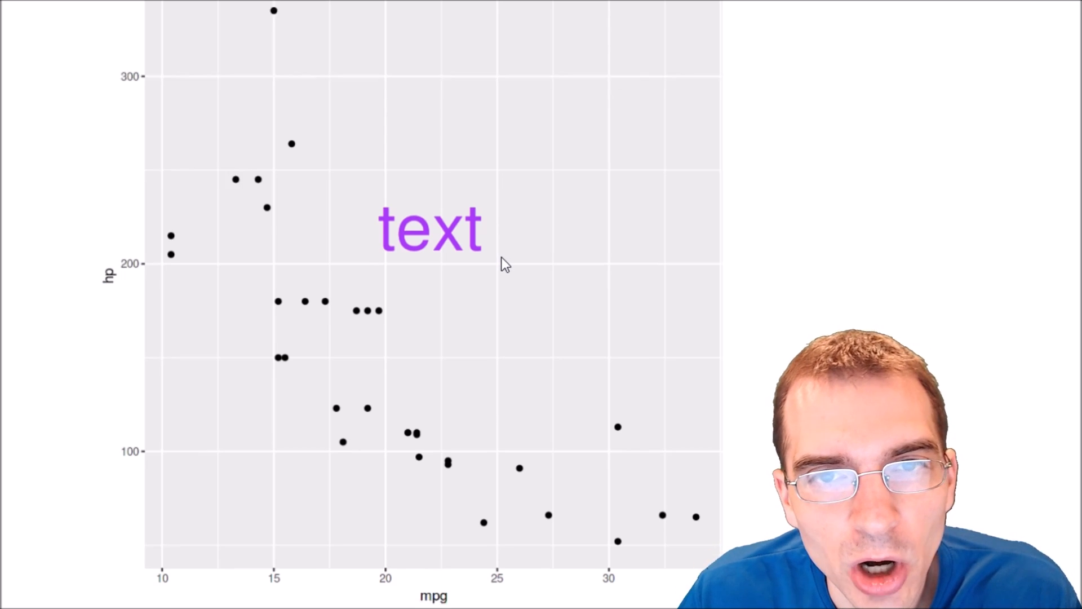
scroll("down", 3)
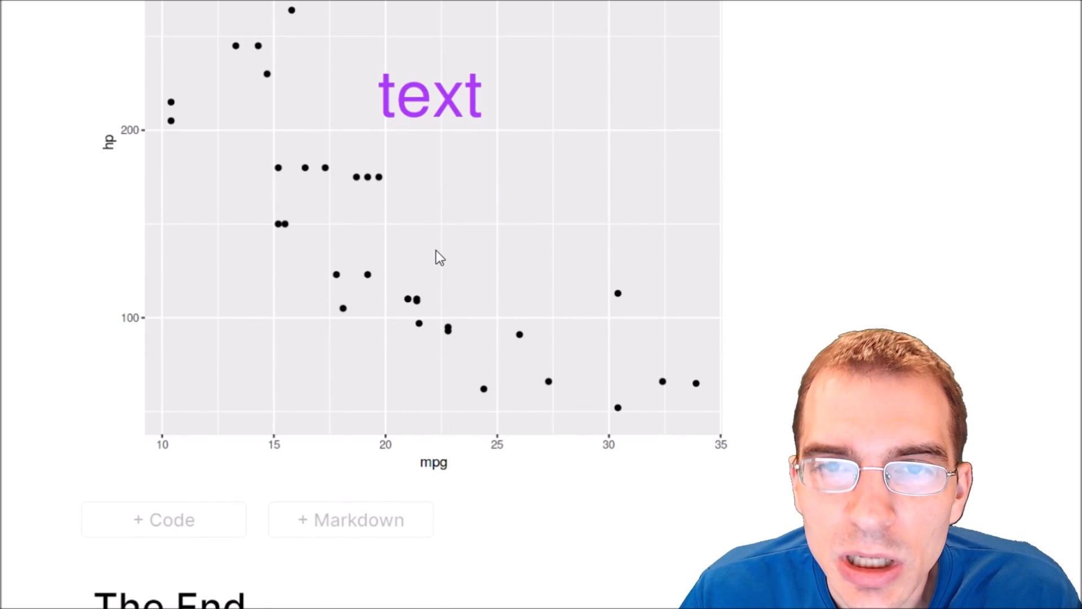
mouse_move(430, 262)
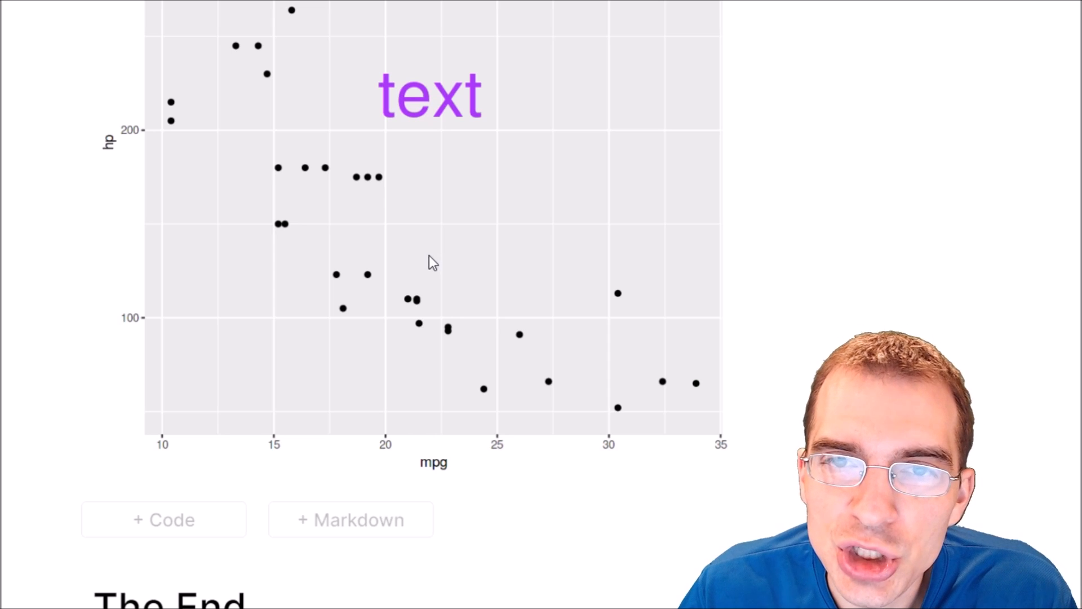
mouse_move(441, 268)
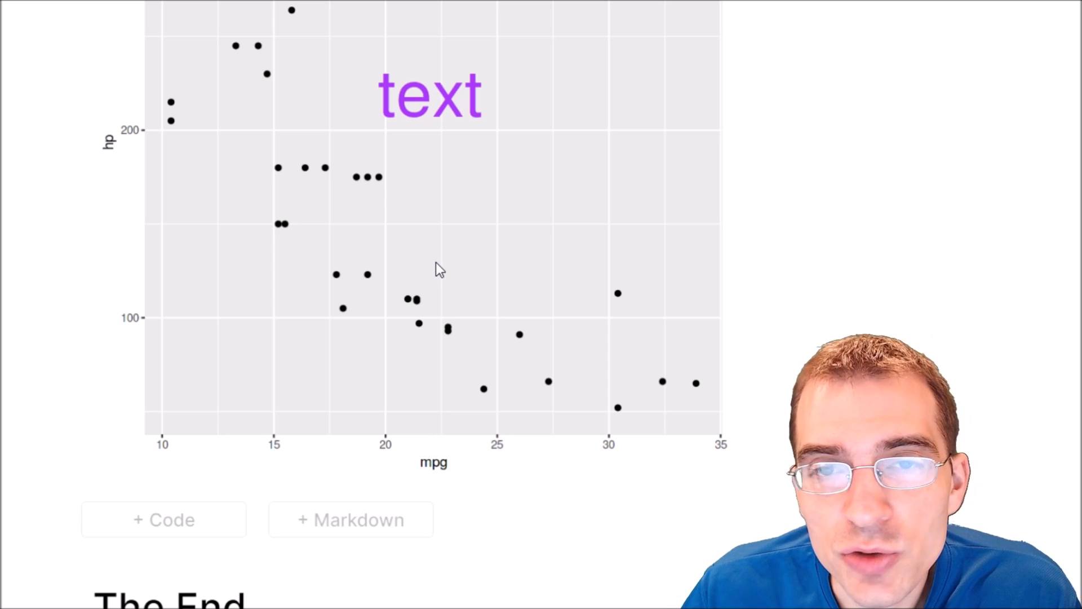